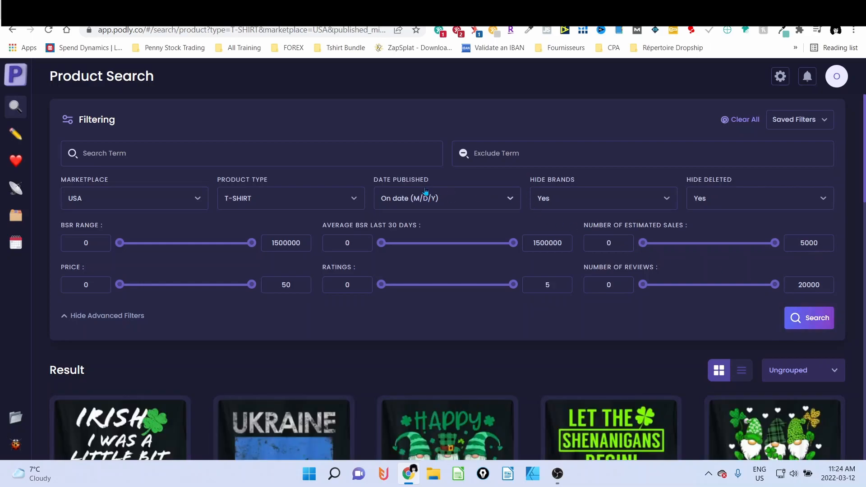
Step: Enter 'ukraine and patrick and patricks and patrick's' in the Exclude Term field
scroll(down, 3)
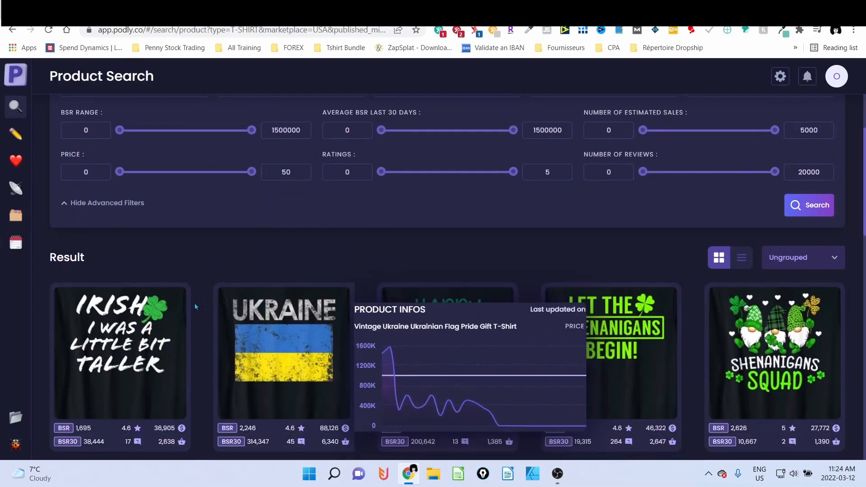
mouse_move(359, 268)
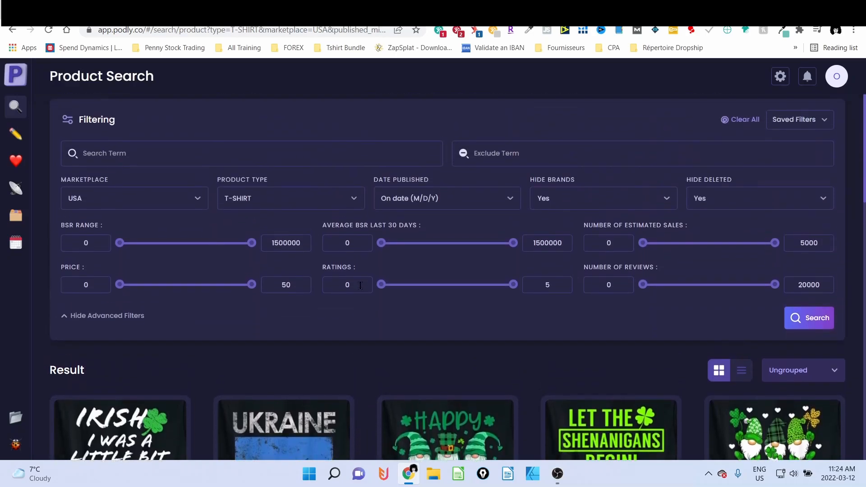
scroll(down, 3)
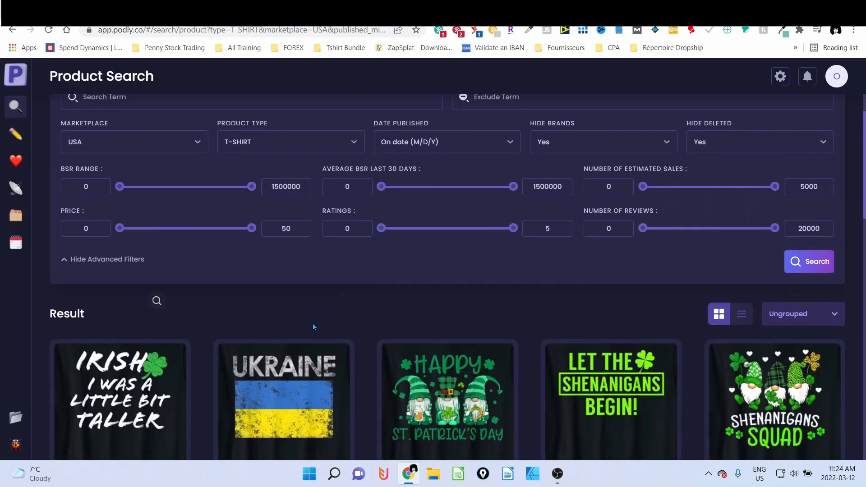
mouse_move(316, 326)
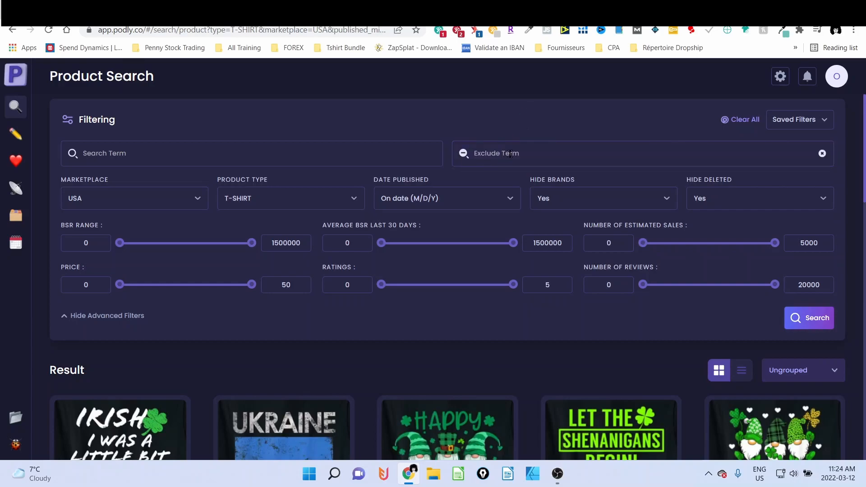
text(ukraine)
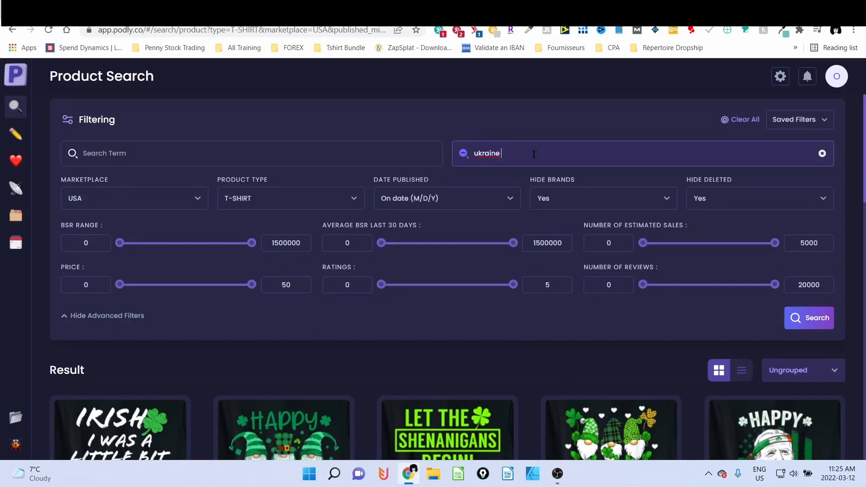
text(a)
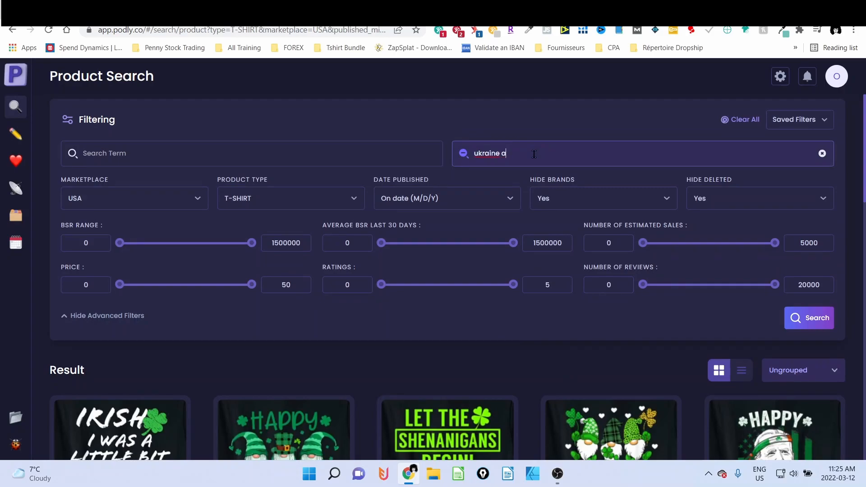
text(nd)
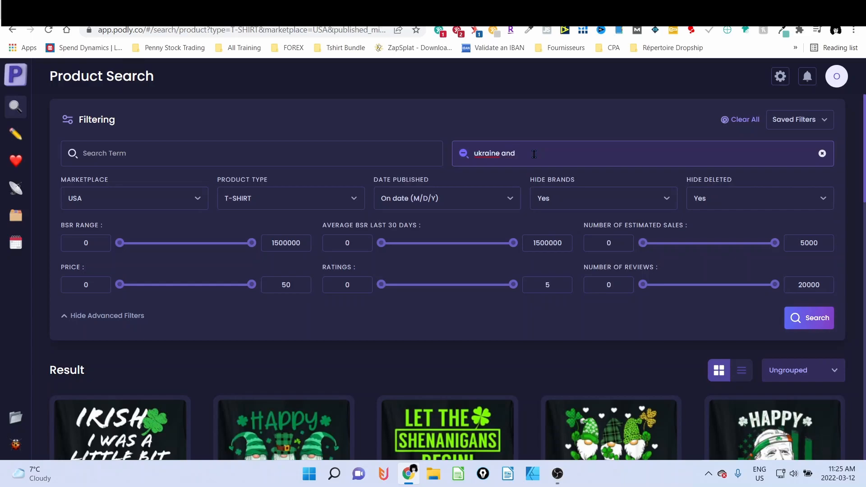
text(po)
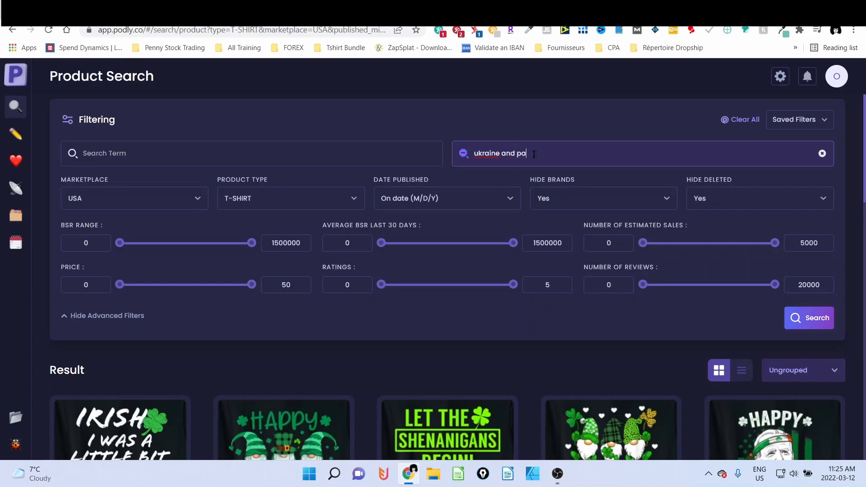
text(trick)
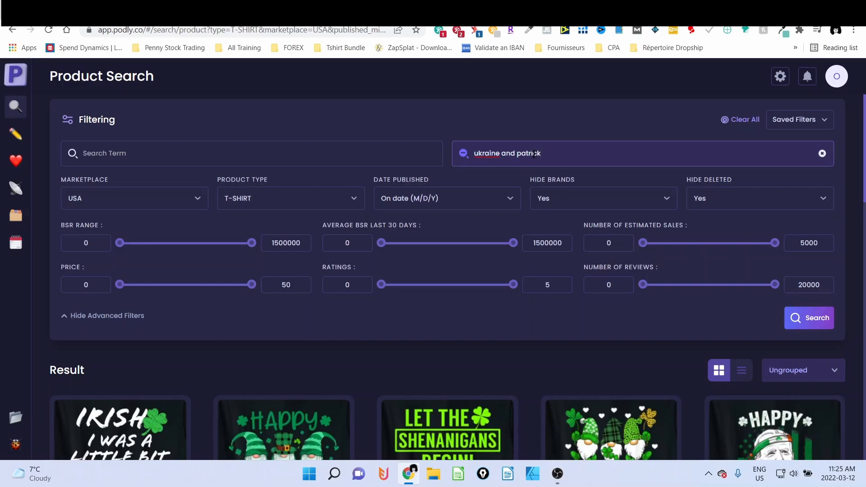
text(and)
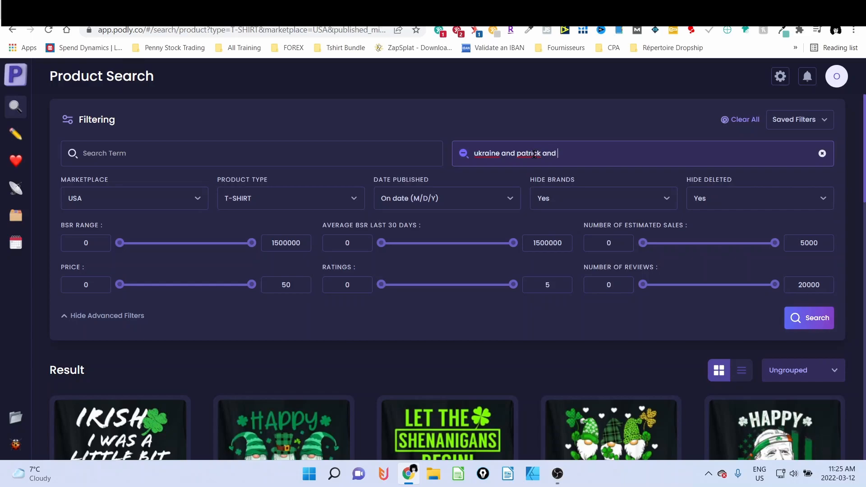
text(patricks)
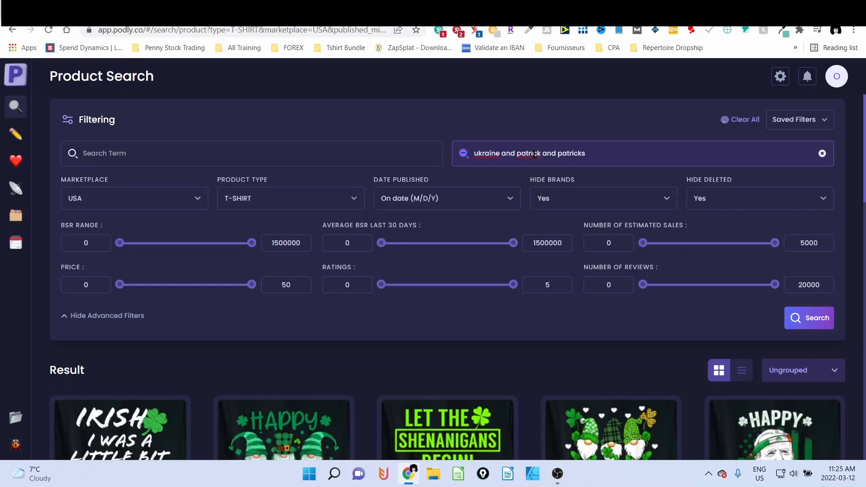
text(and patrick)
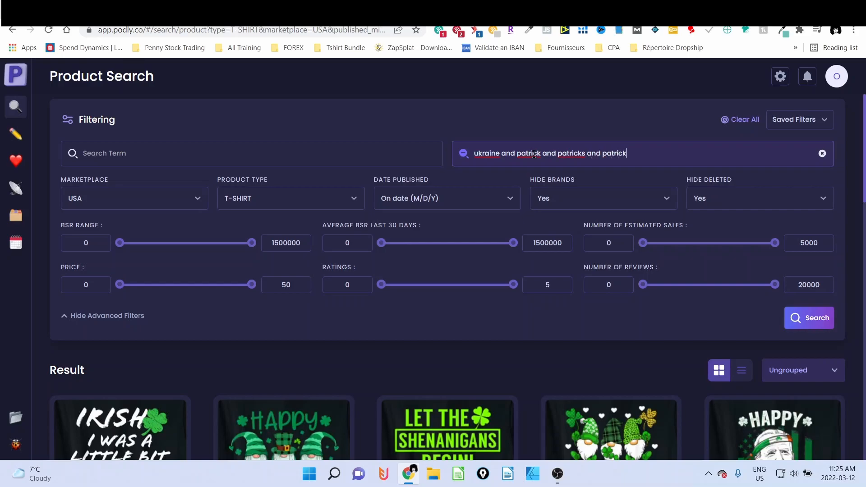
text('s)
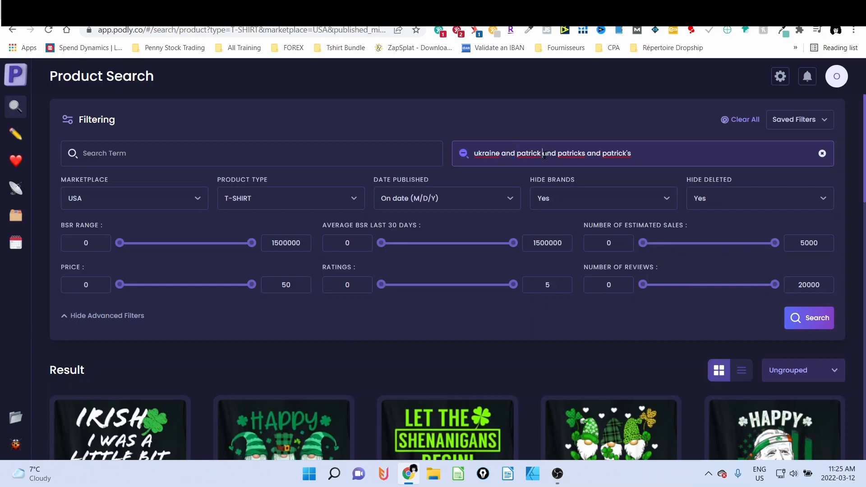
double_click(549, 154)
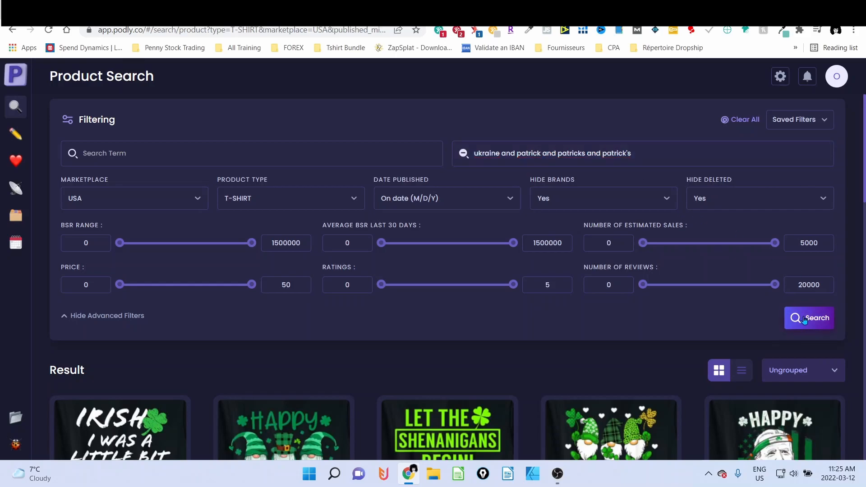
Step: Run the search with the exclusions and review the Pi Day, Sláinte and classic car shirts
click(808, 318)
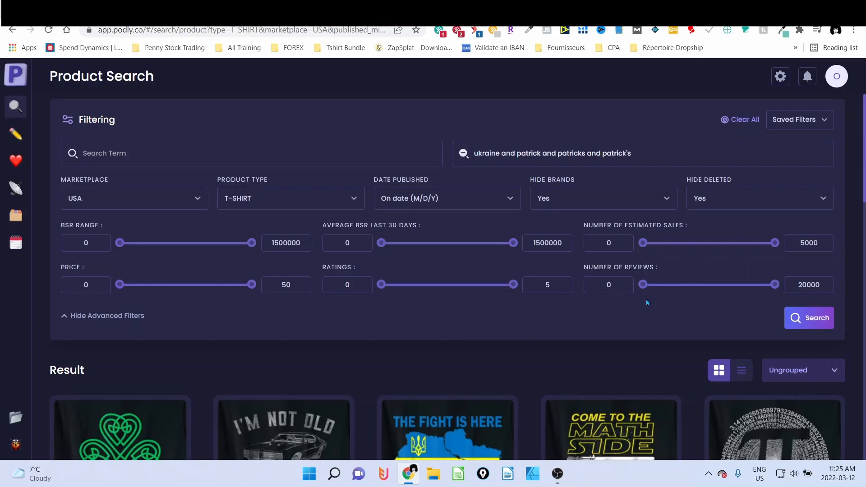
scroll(down, 3)
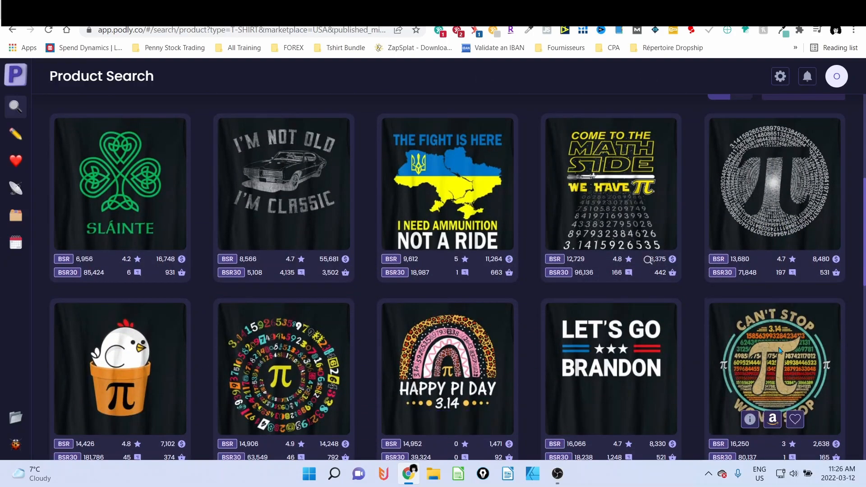
scroll(down, 3)
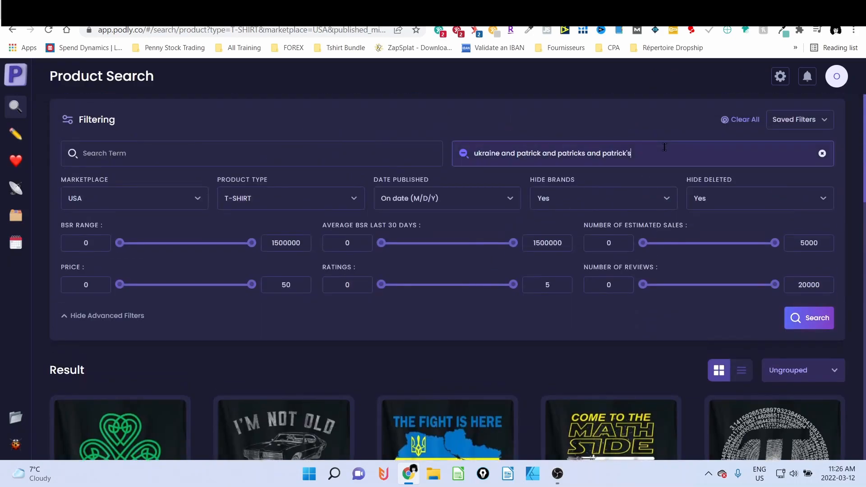
Step: Append 'and shamrock and brandon' to the Exclude Term list
text(and Pi and)
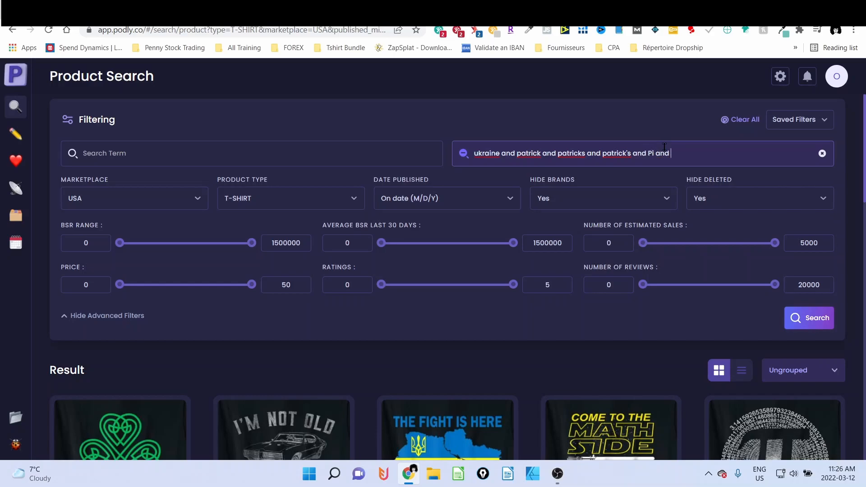
text(sham)
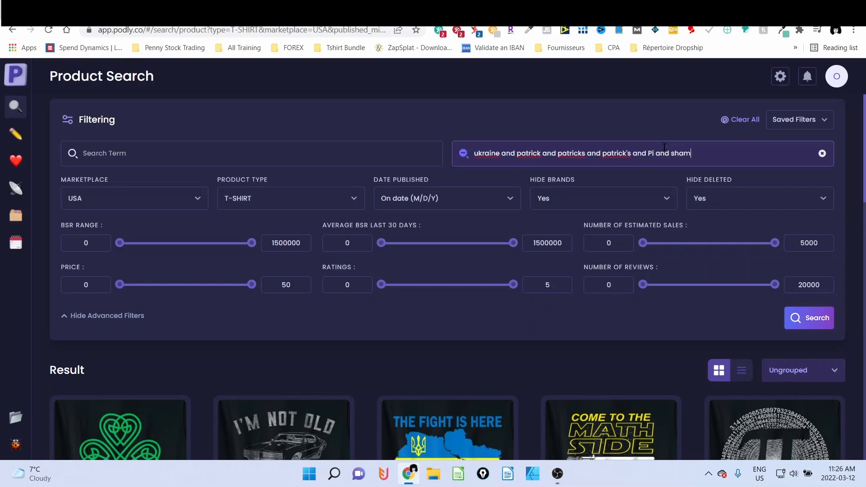
text(rock)
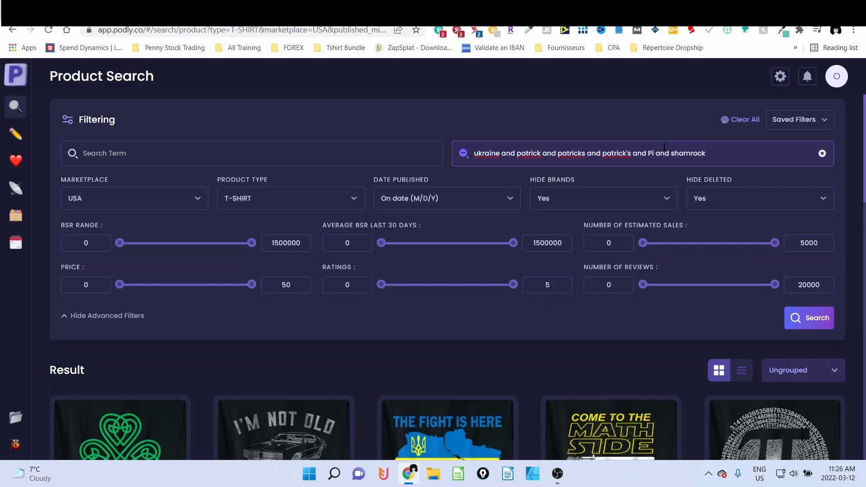
text(and)
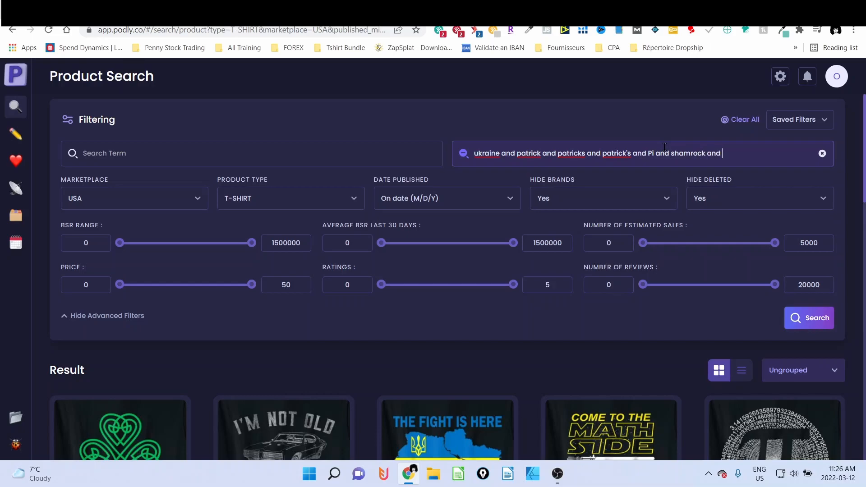
scroll(down, 3)
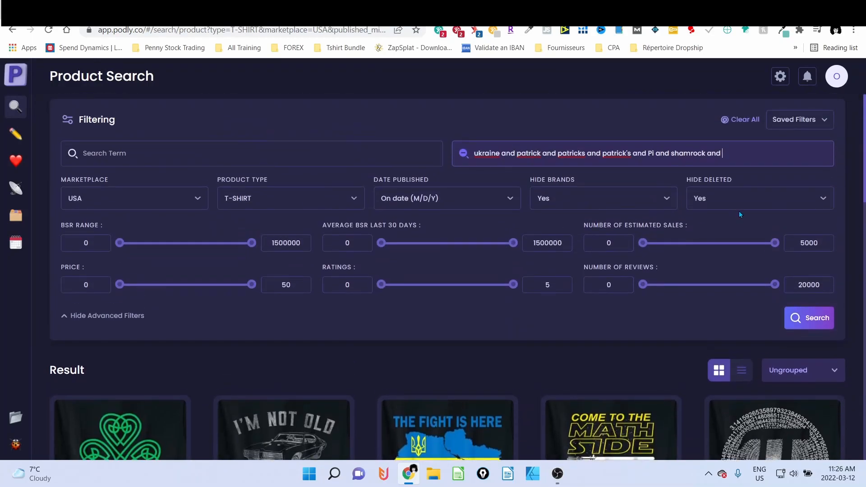
text(brando)
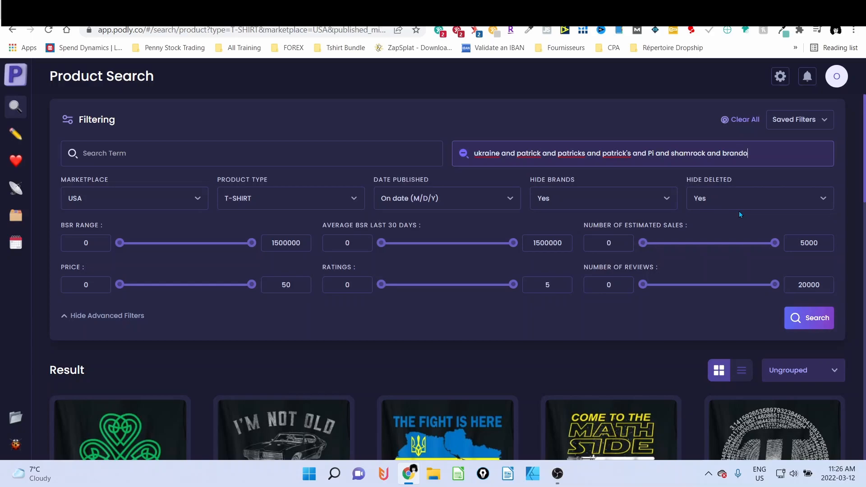
text(n)
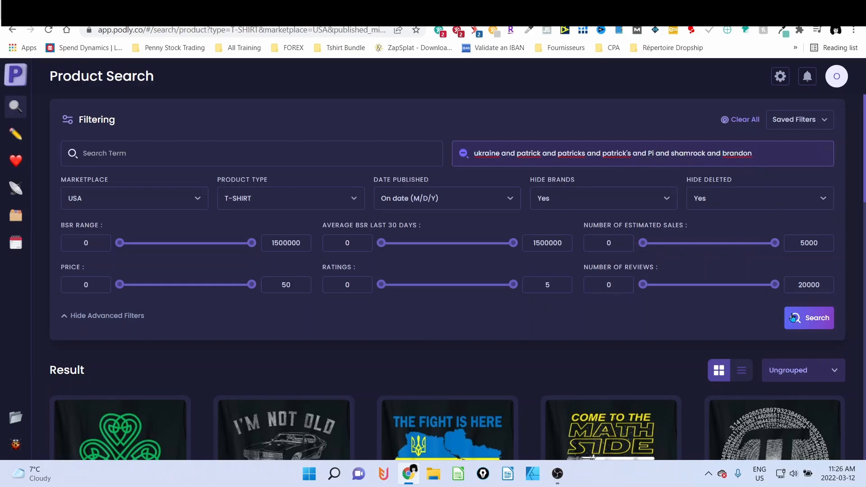
Step: Run the search again and review the classic car, Mommy Shark and butterfly tree shirts
click(808, 318)
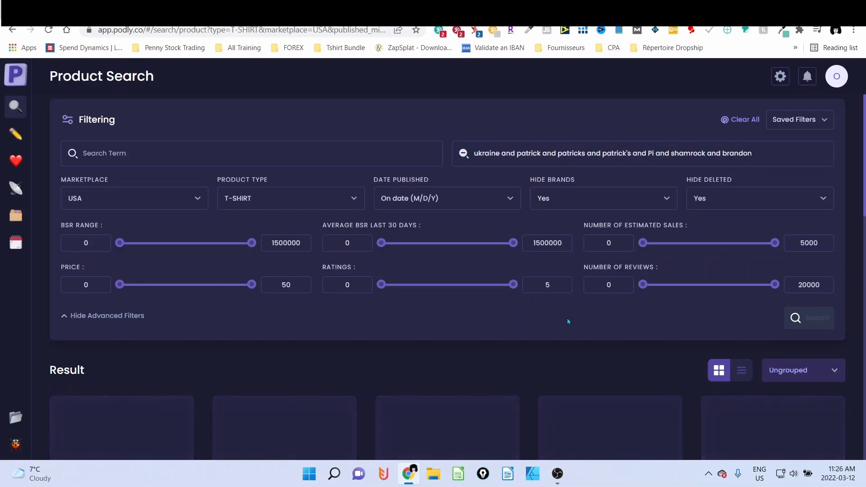
scroll(down, 3)
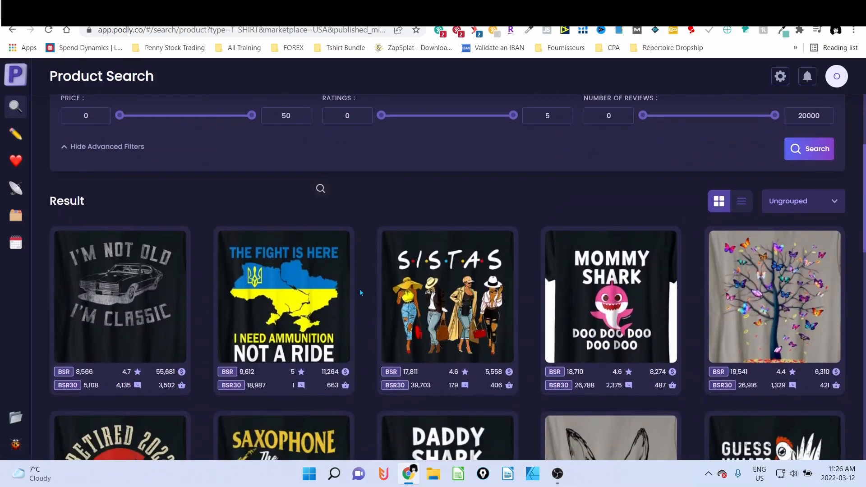
scroll(down, 3)
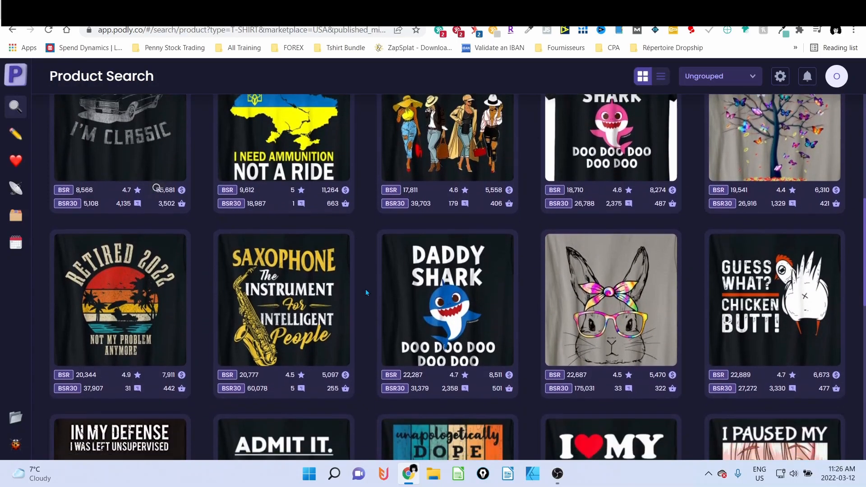
scroll(down, 3)
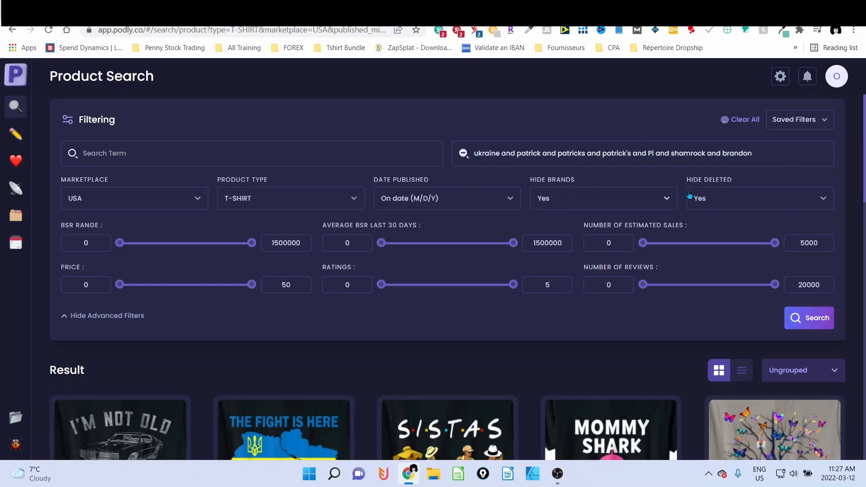
mouse_move(813, 134)
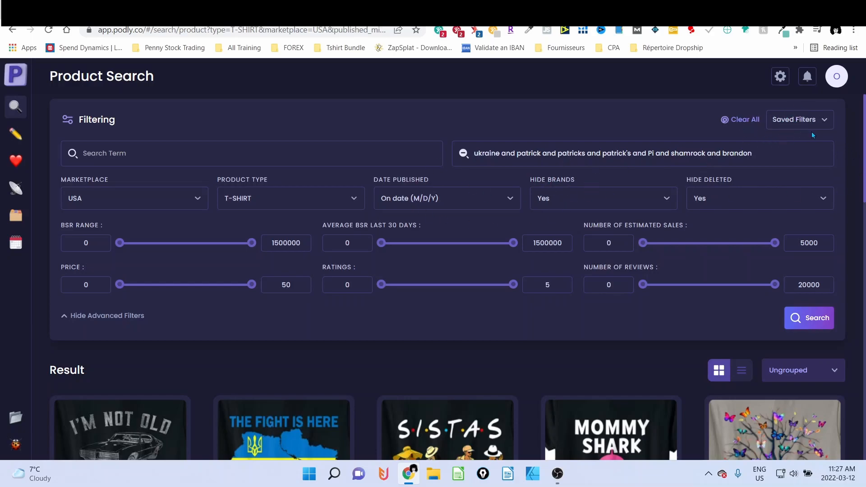
Step: Save the current filter settings under the name 'New Evergreen'
click(798, 119)
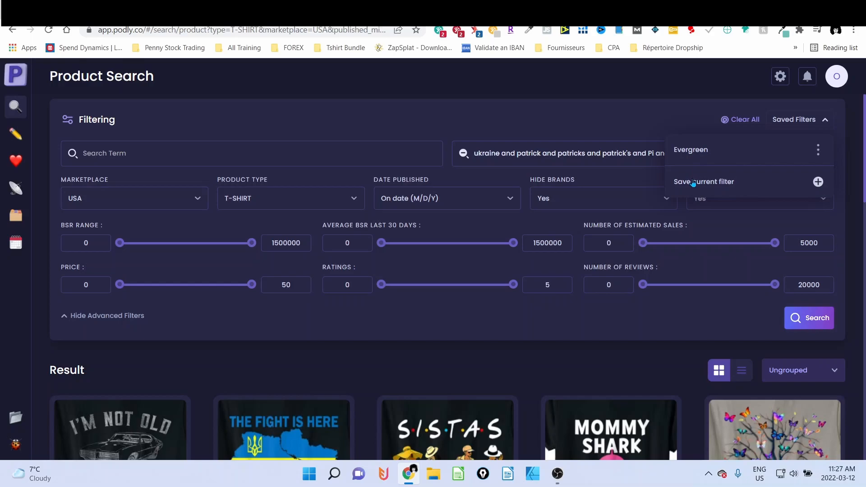
mouse_move(723, 183)
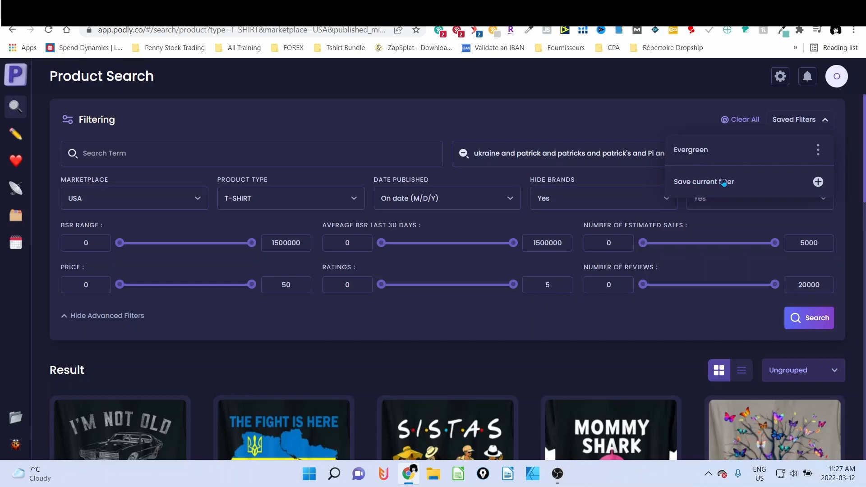
click(702, 181)
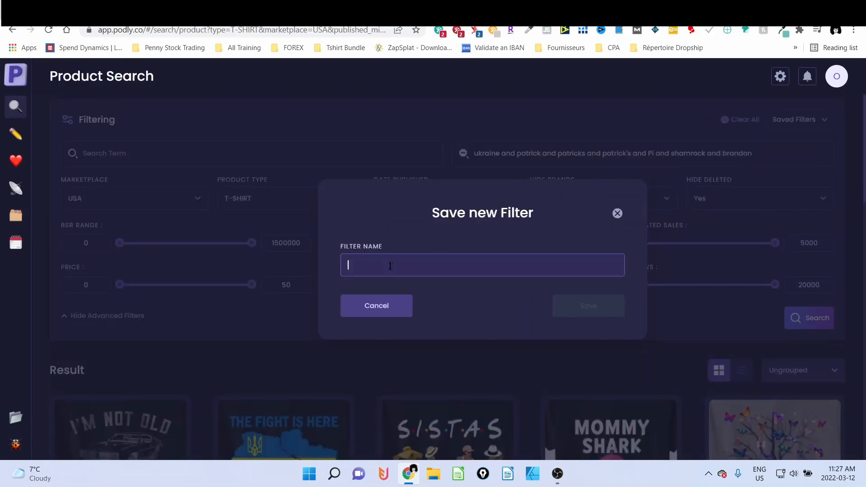
text(New E)
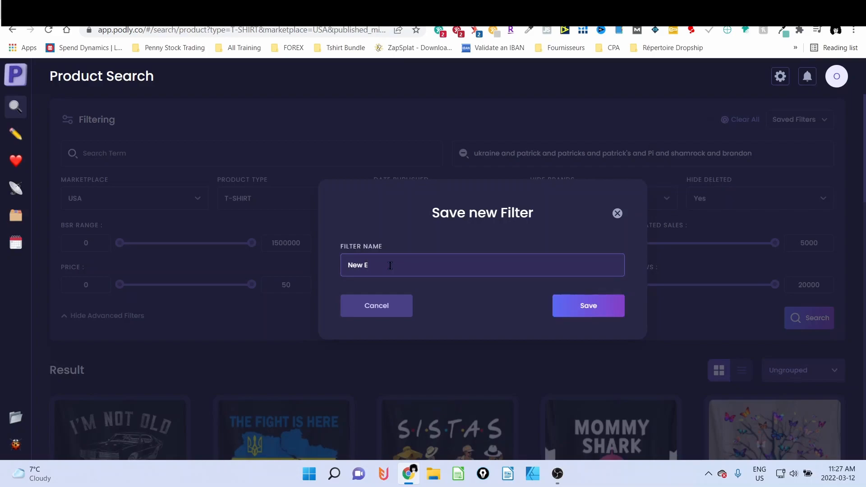
text(vergreen)
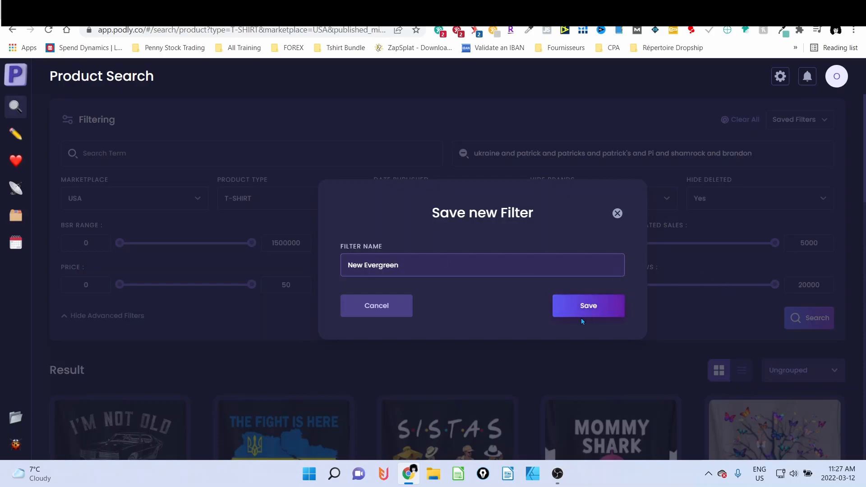
click(587, 306)
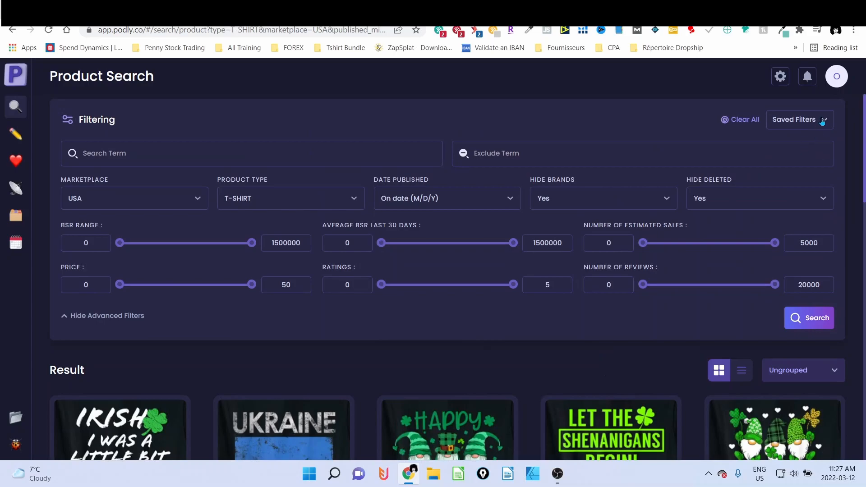
Step: Choose New Evergreen from Saved Filters to restore its exclusion list and results
click(799, 119)
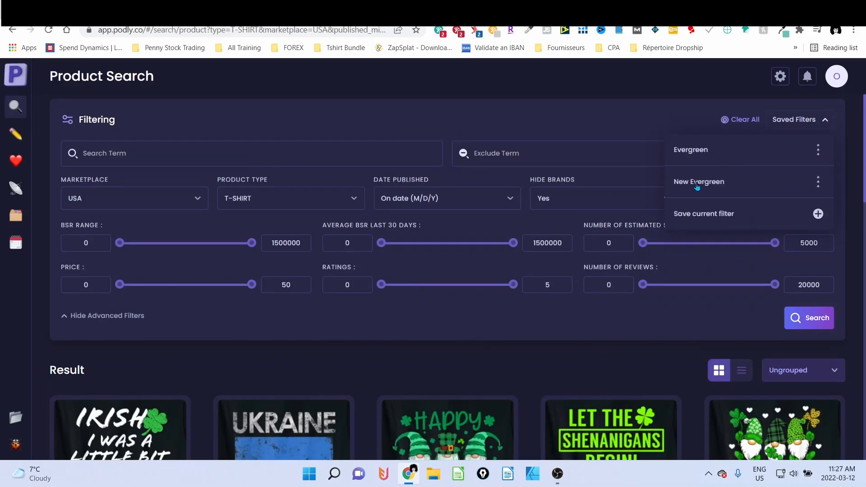
click(699, 182)
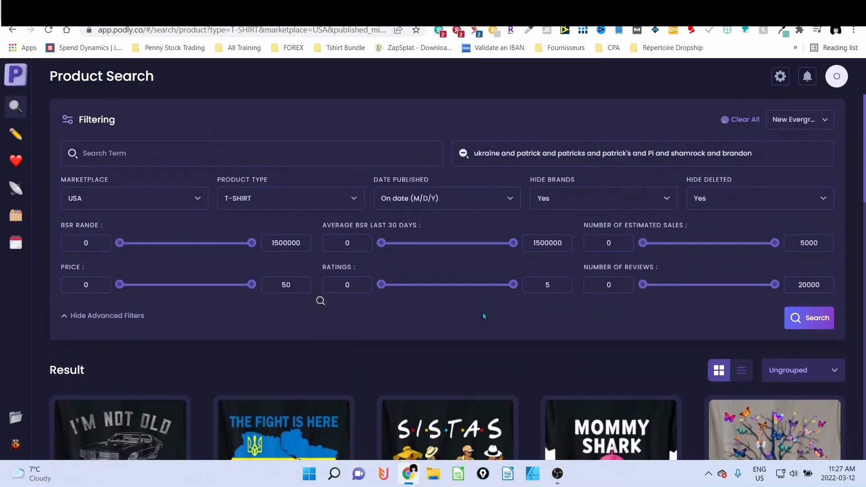
mouse_move(464, 332)
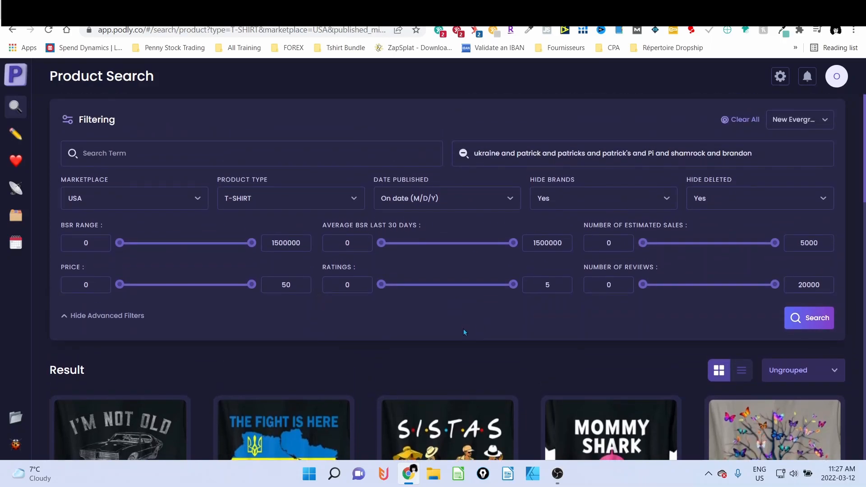
scroll(down, 3)
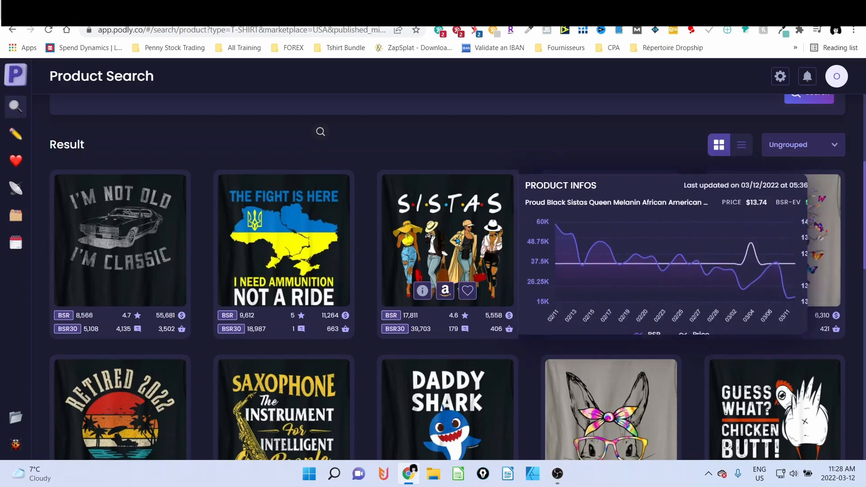
scroll(down, 3)
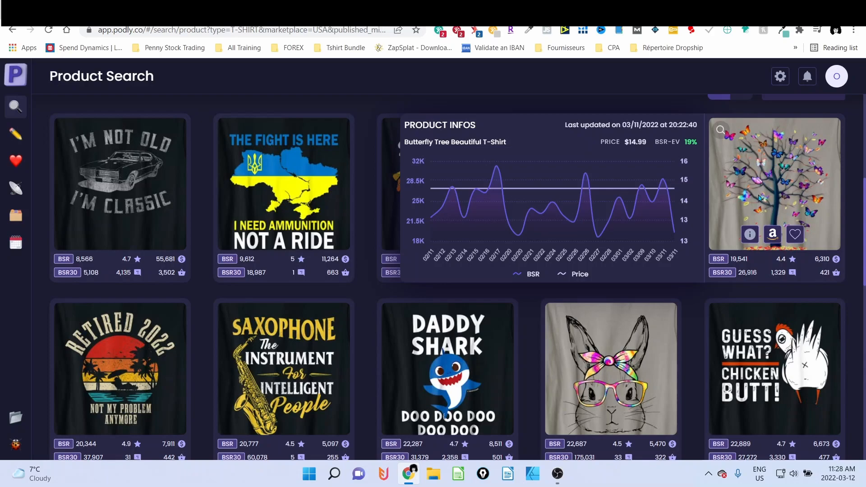
mouse_move(760, 197)
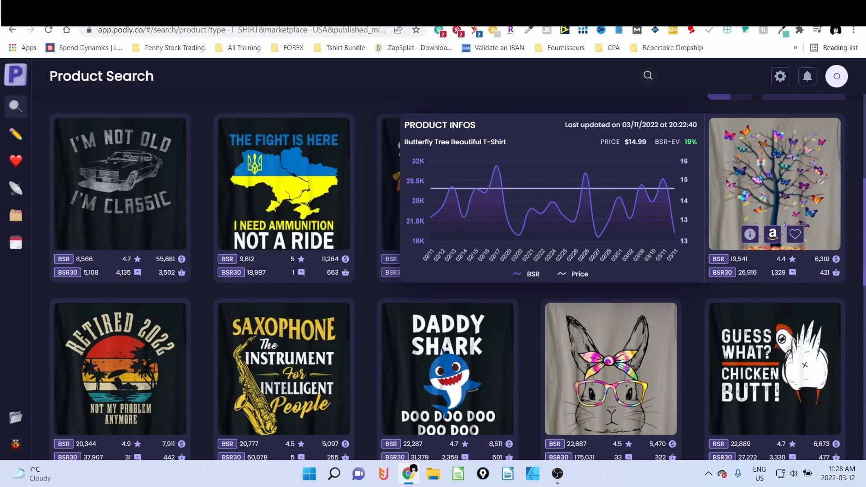
mouse_move(283, 183)
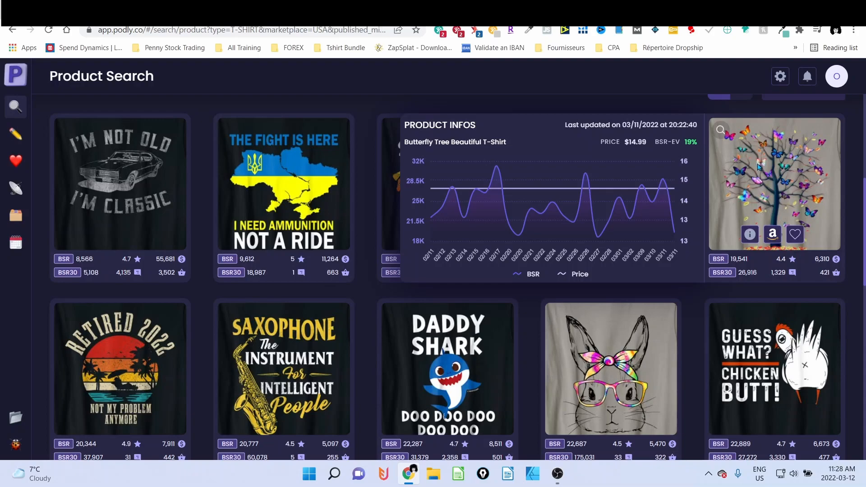
mouse_move(757, 176)
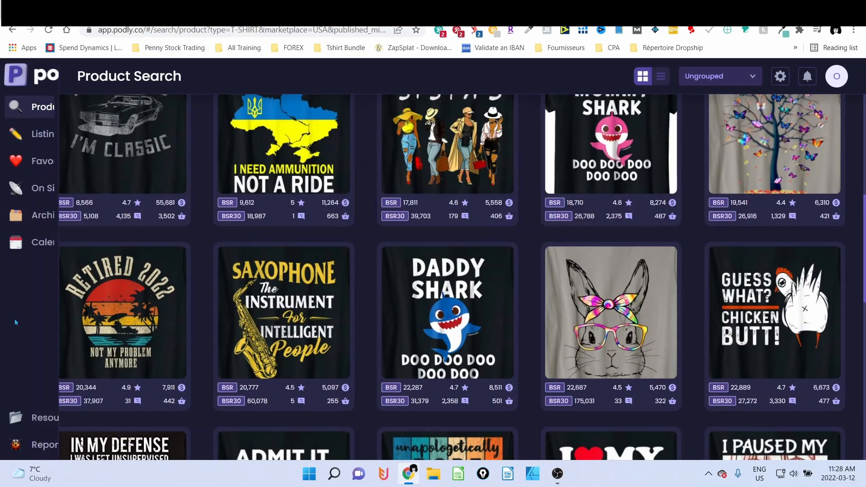
mouse_move(161, 296)
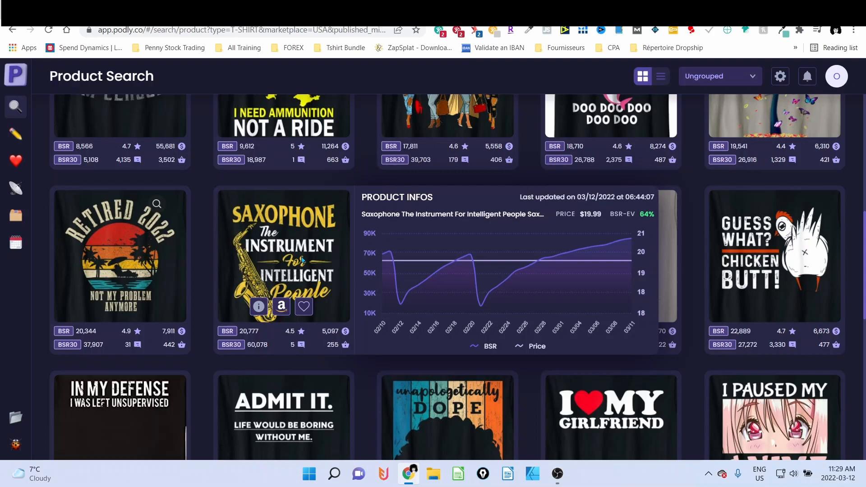
mouse_move(302, 248)
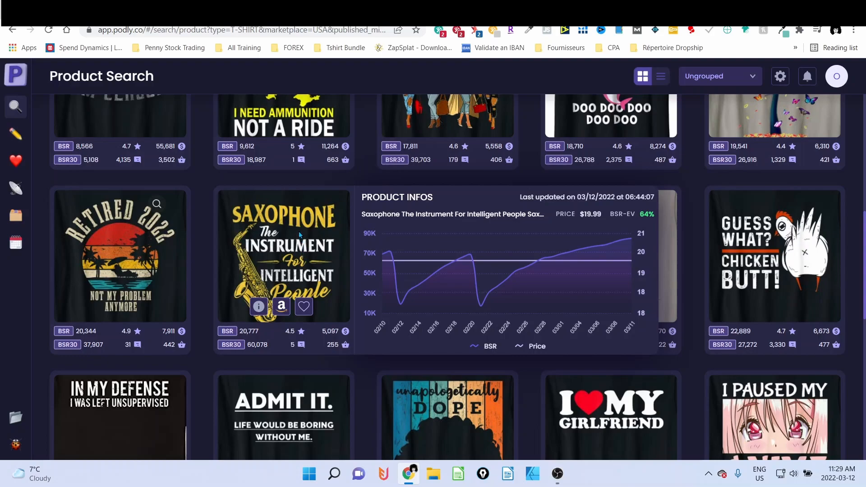
mouse_move(299, 231)
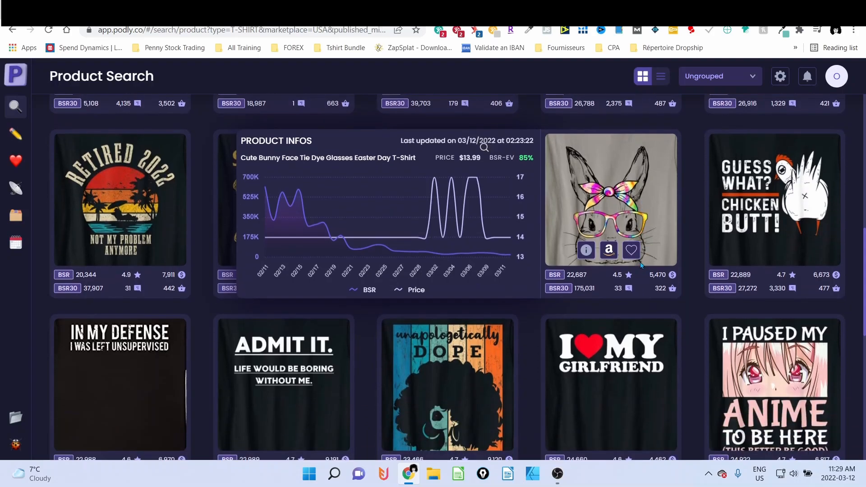
Step: Scroll through the results back to the Filtering panel and focus the empty keyword field
scroll(down, 3)
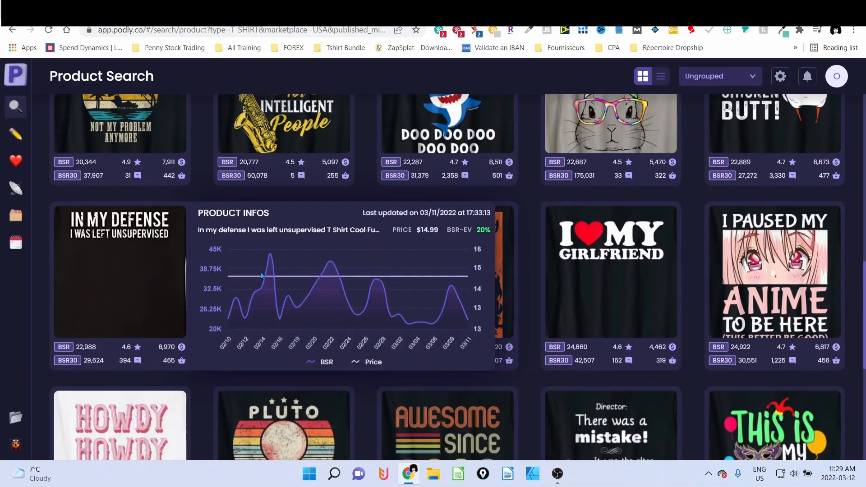
scroll(down, 3)
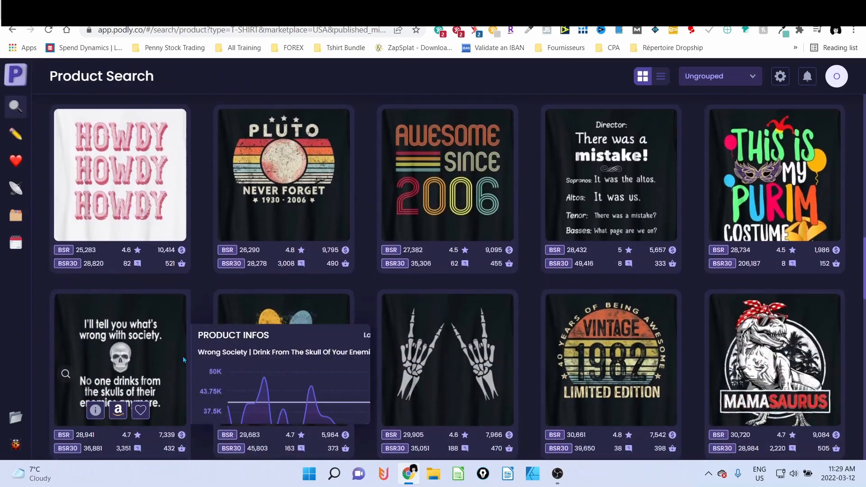
scroll(down, 3)
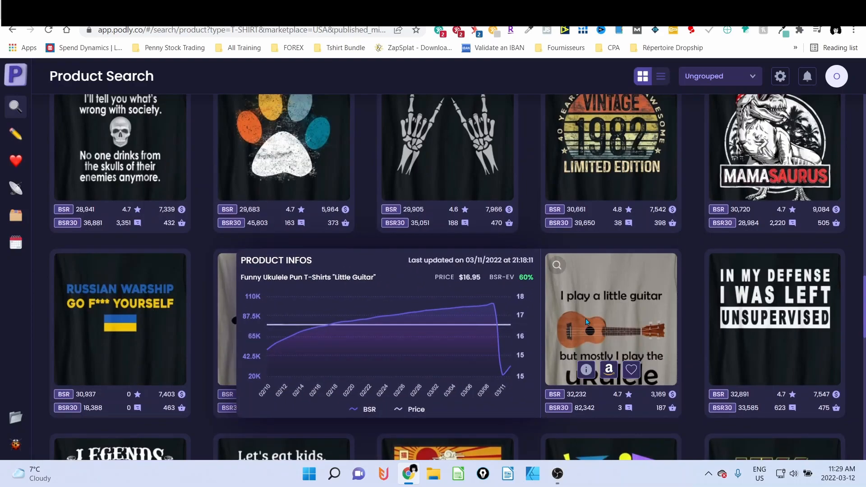
click(630, 370)
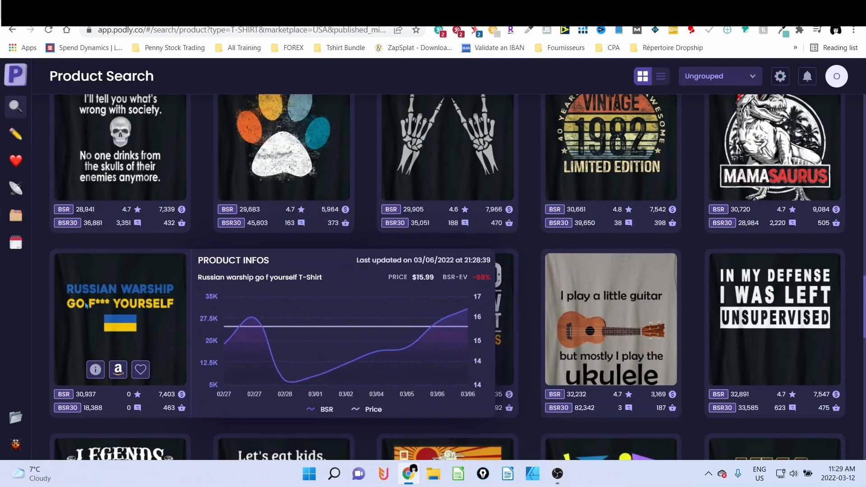
mouse_move(101, 315)
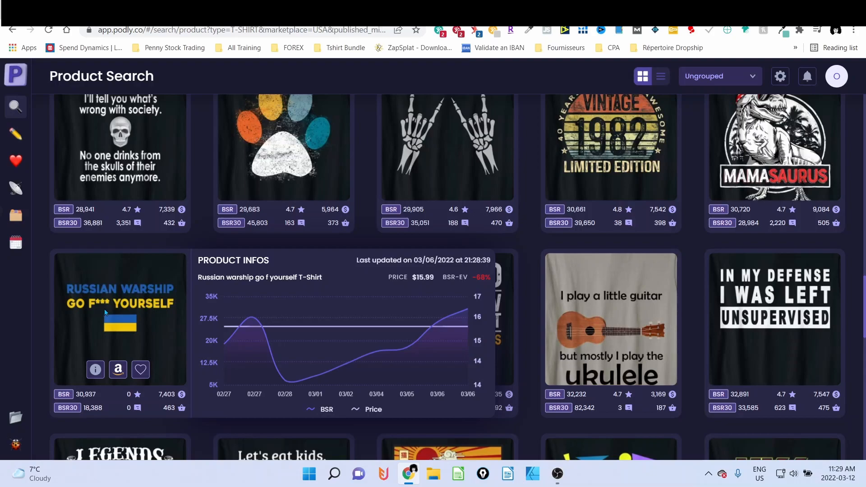
scroll(down, 3)
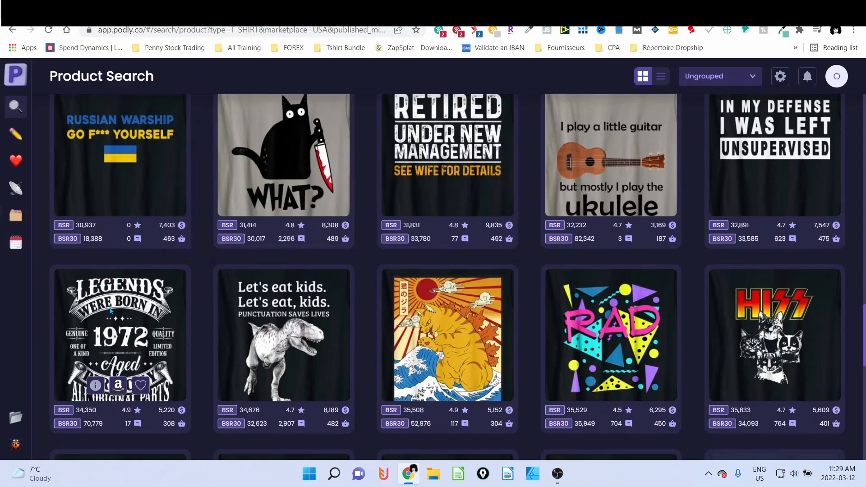
scroll(down, 3)
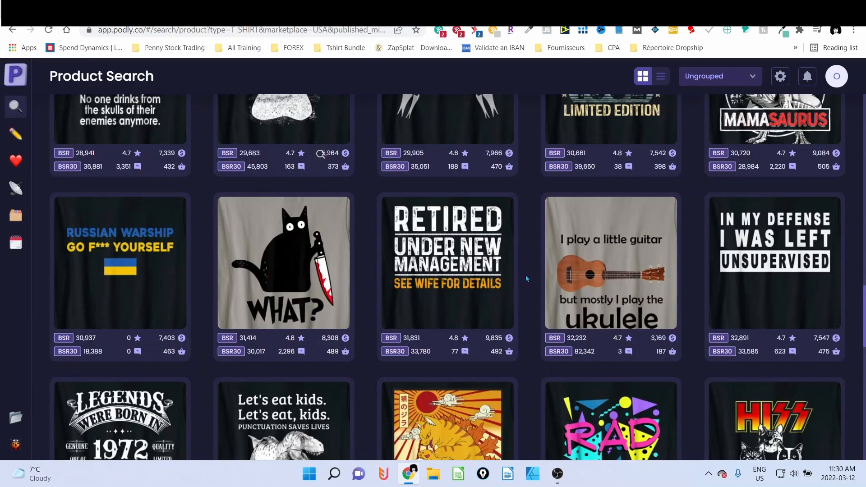
mouse_move(534, 255)
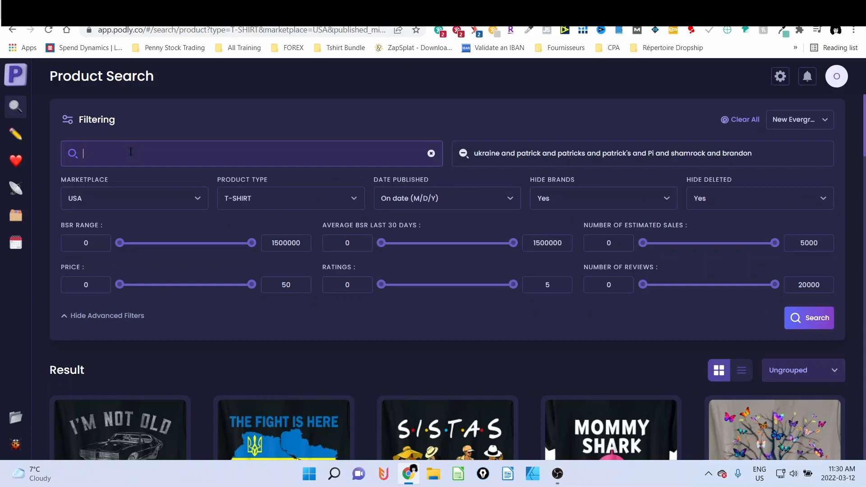
Step: Search for the keyword 'butterfly' with the existing exclude terms
text(butterfly)
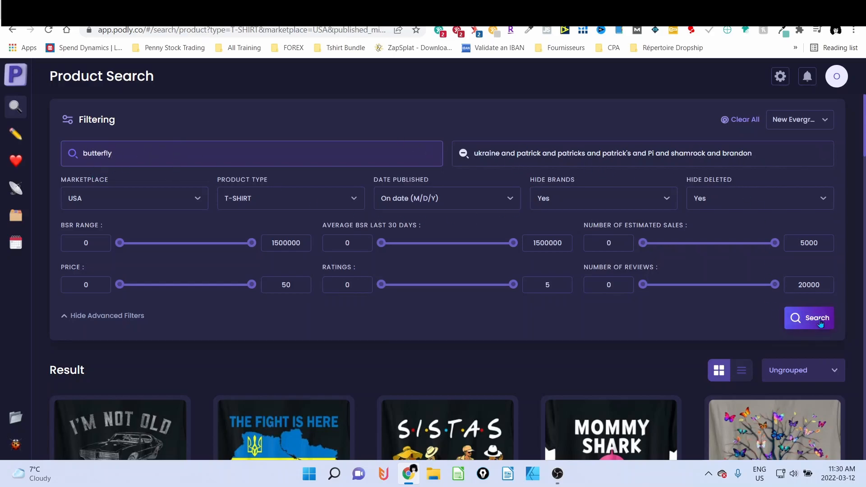
click(817, 318)
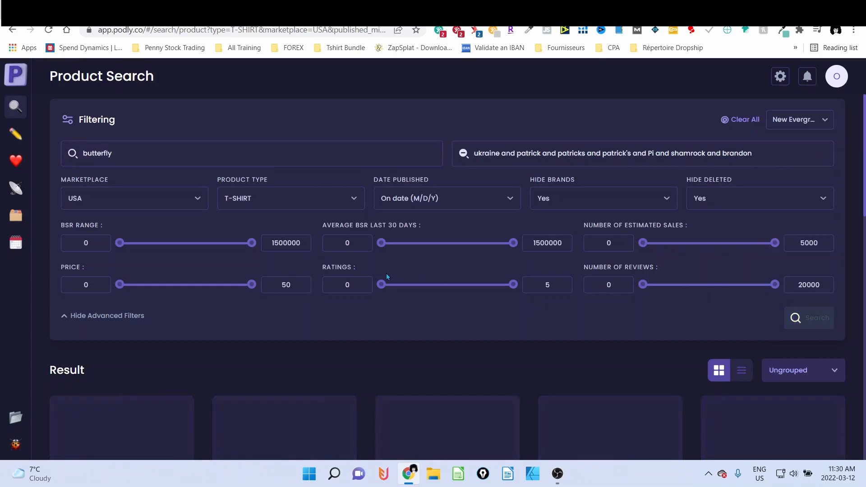
Step: Scroll through the butterfly shirt results, viewing BSR and price history charts for several designs
scroll(down, 3)
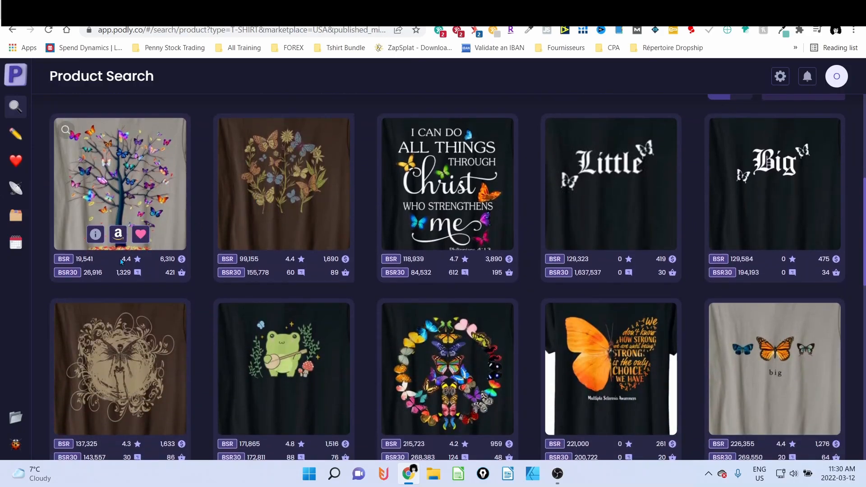
mouse_move(219, 352)
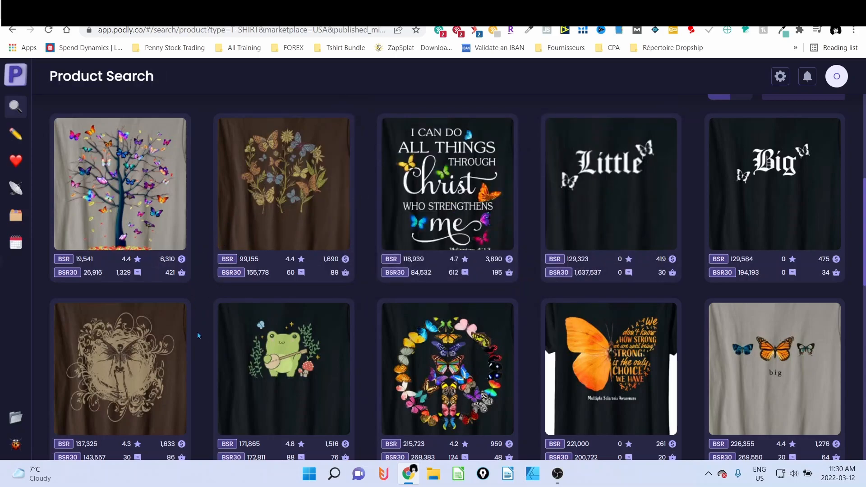
scroll(down, 3)
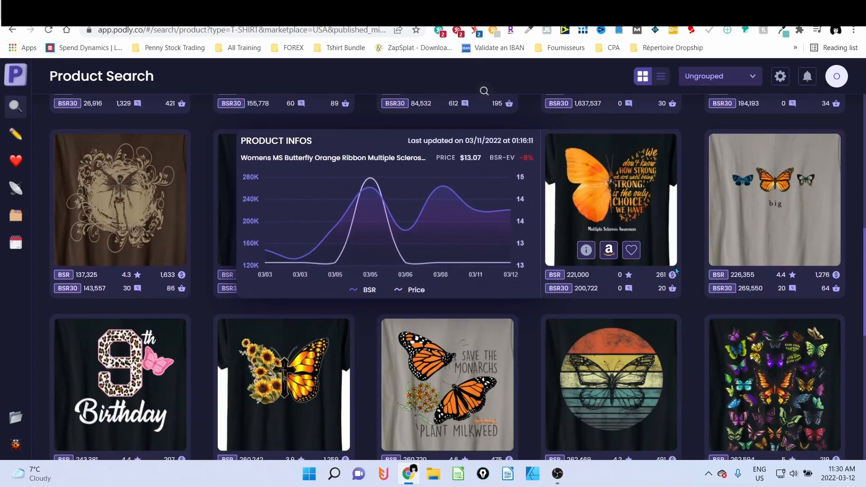
scroll(down, 3)
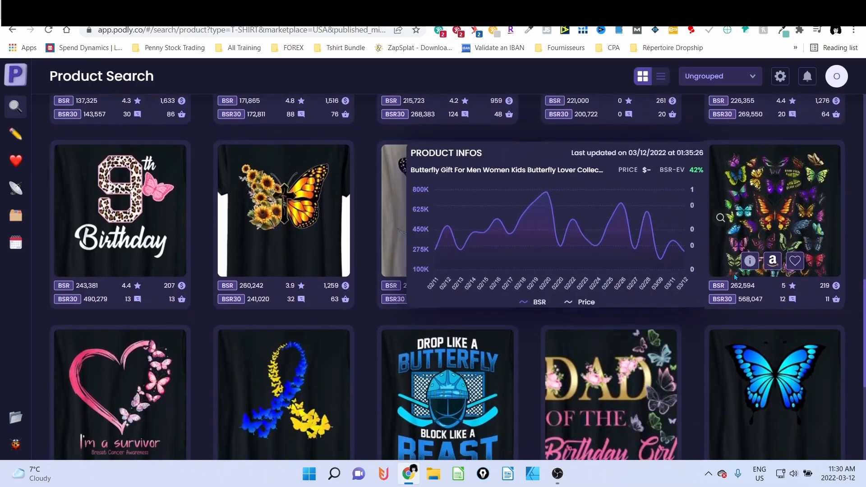
scroll(down, 3)
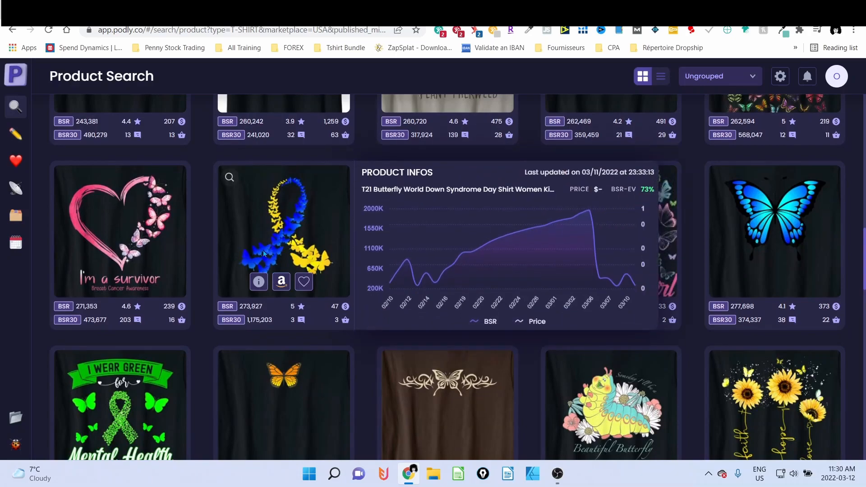
scroll(down, 3)
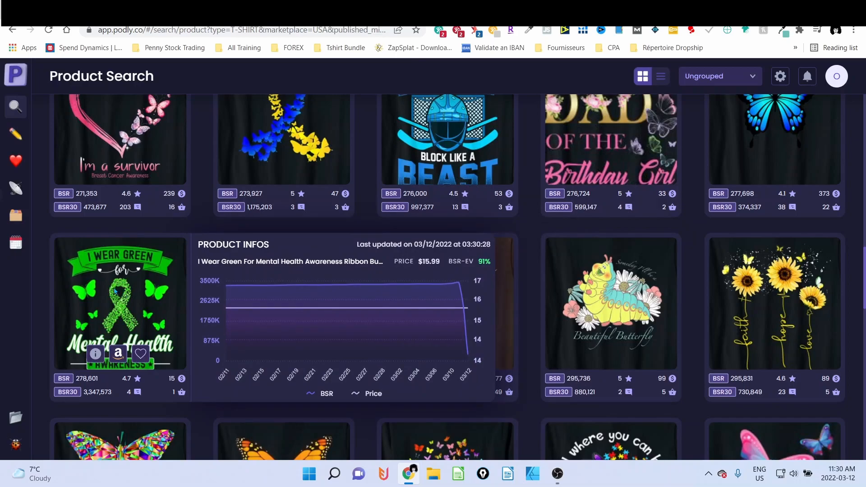
scroll(down, 3)
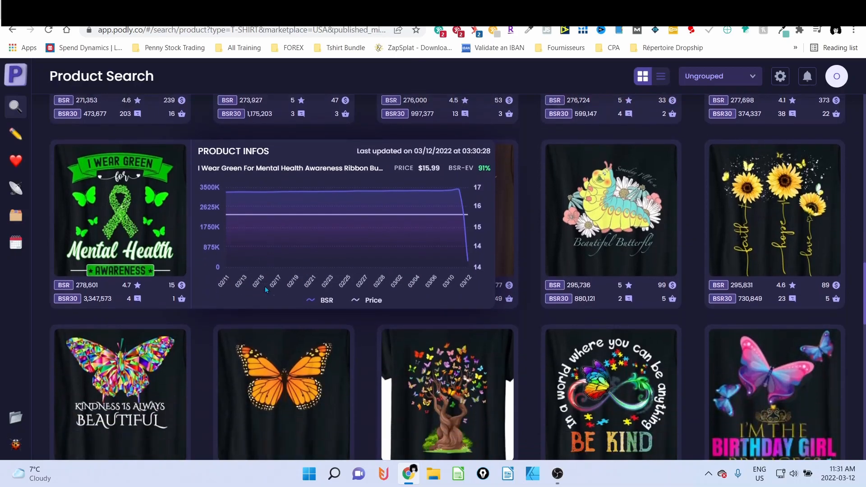
scroll(down, 3)
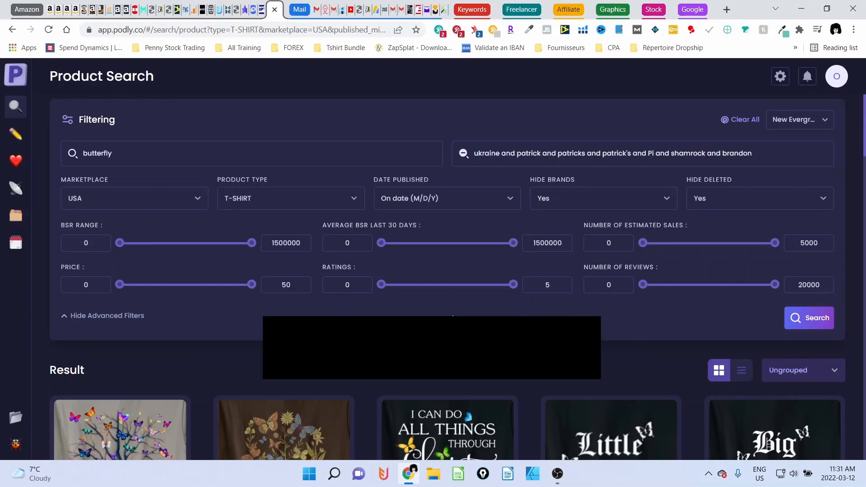
mouse_move(436, 313)
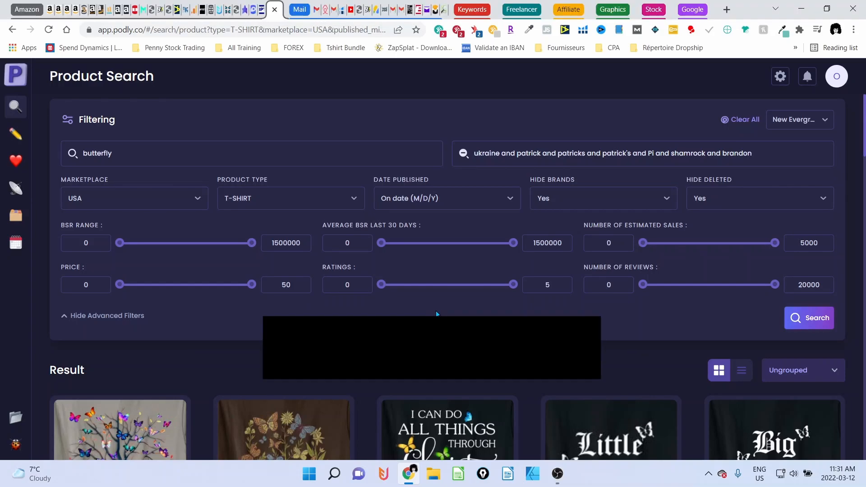